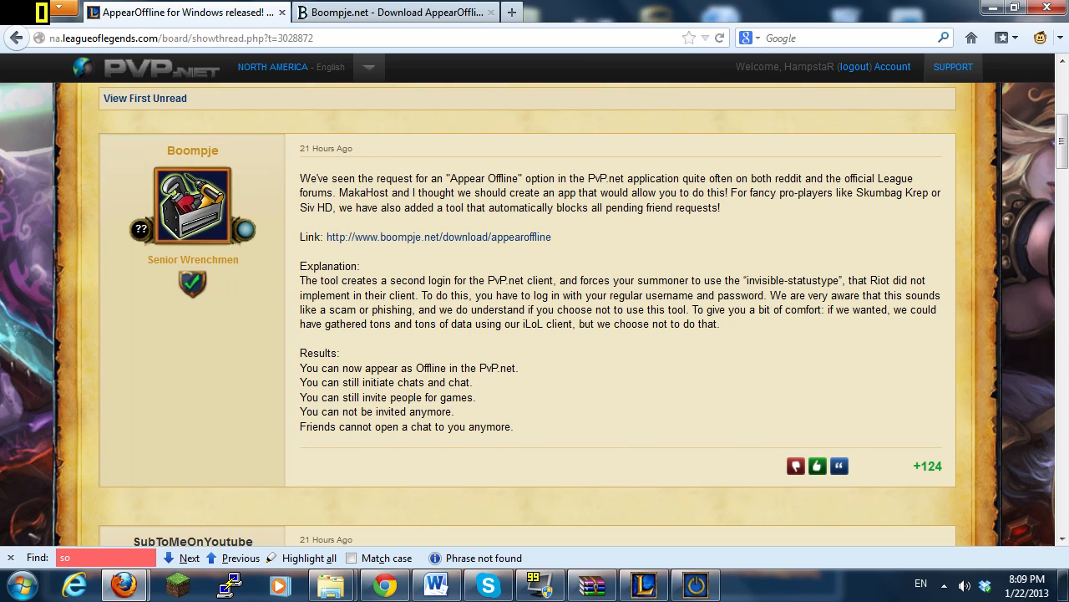
{"action": "mouse_move", "coordinate": [593, 407]}
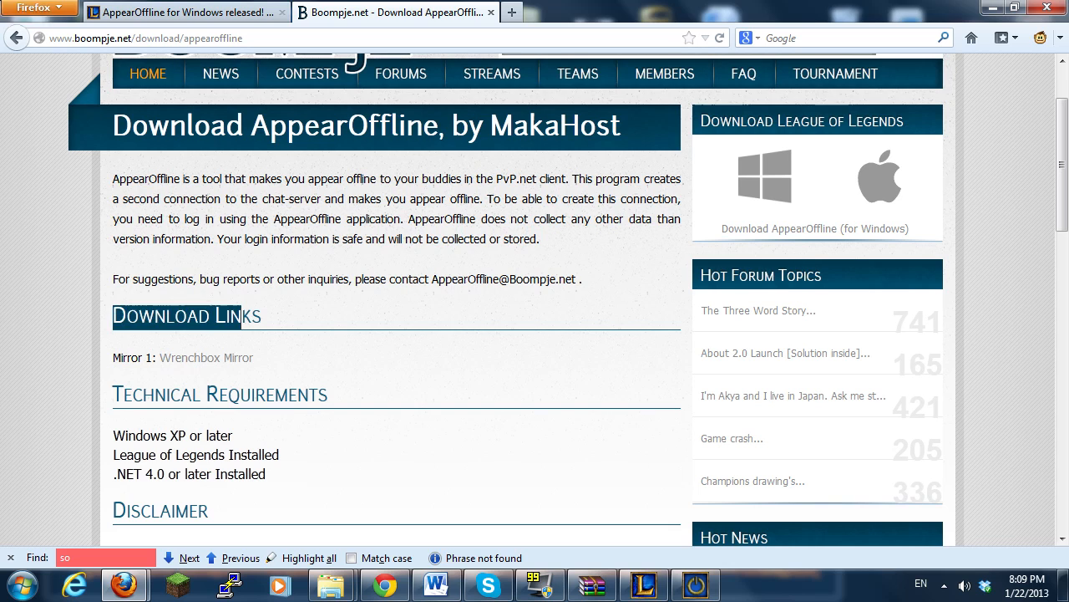
{"action": "mouse_move", "coordinate": [122, 583]}
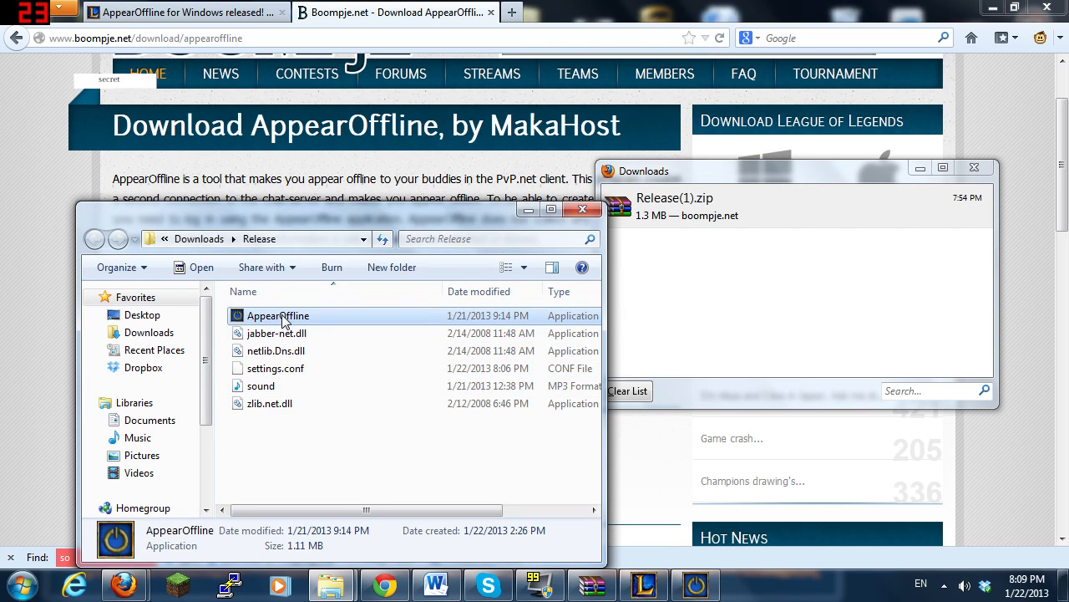
Launch AppearOffline.exe and enter the account password, keeping the EUW server
{"action": "double_click", "coordinate": [278, 315]}
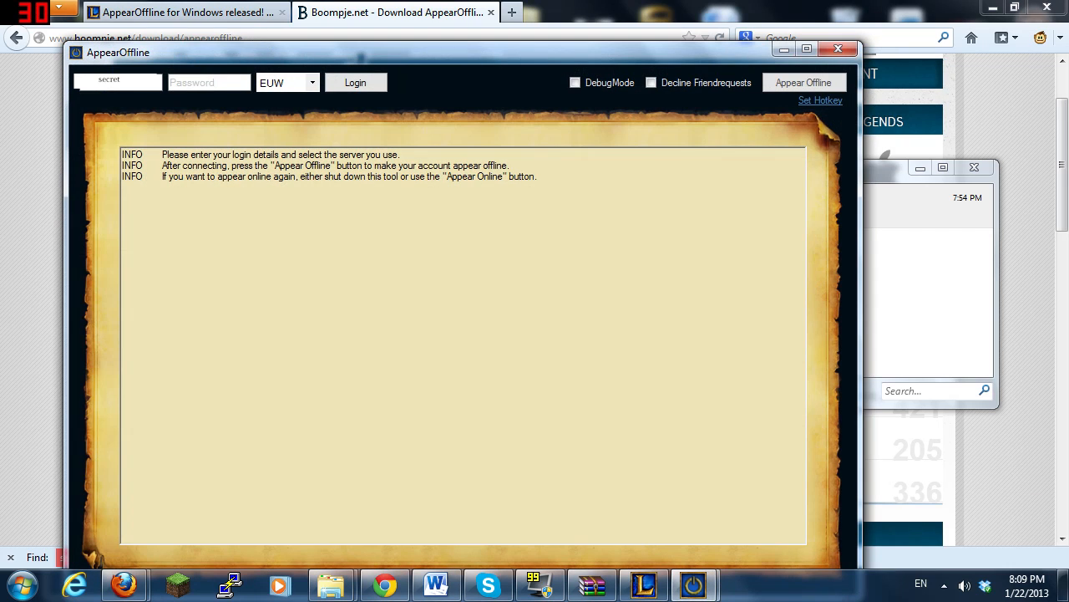
{"action": "left_click", "coordinate": [209, 82]}
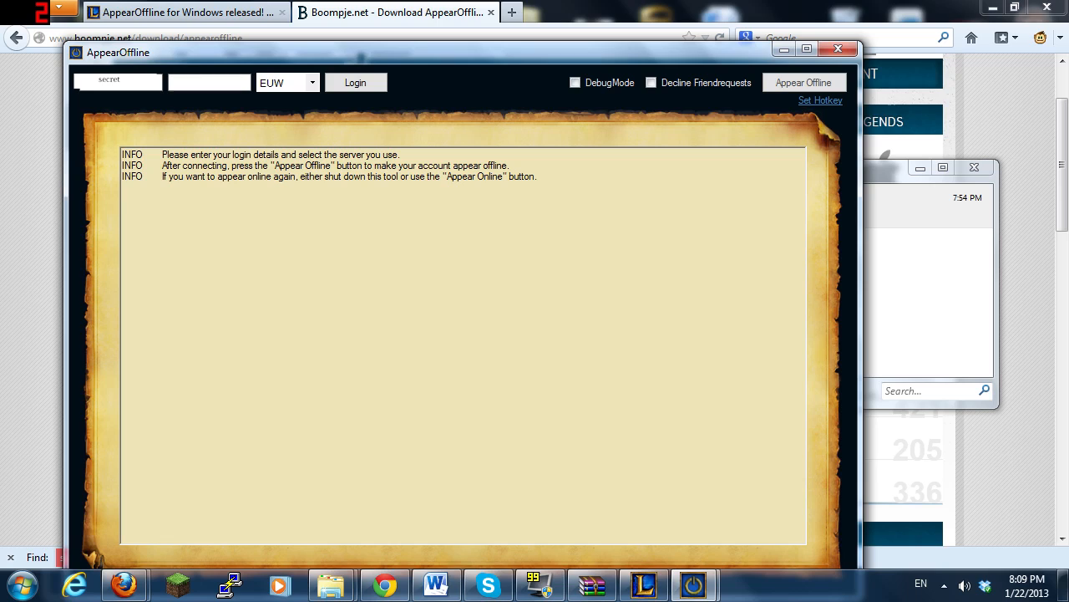
{"action": "left_click", "coordinate": [208, 81]}
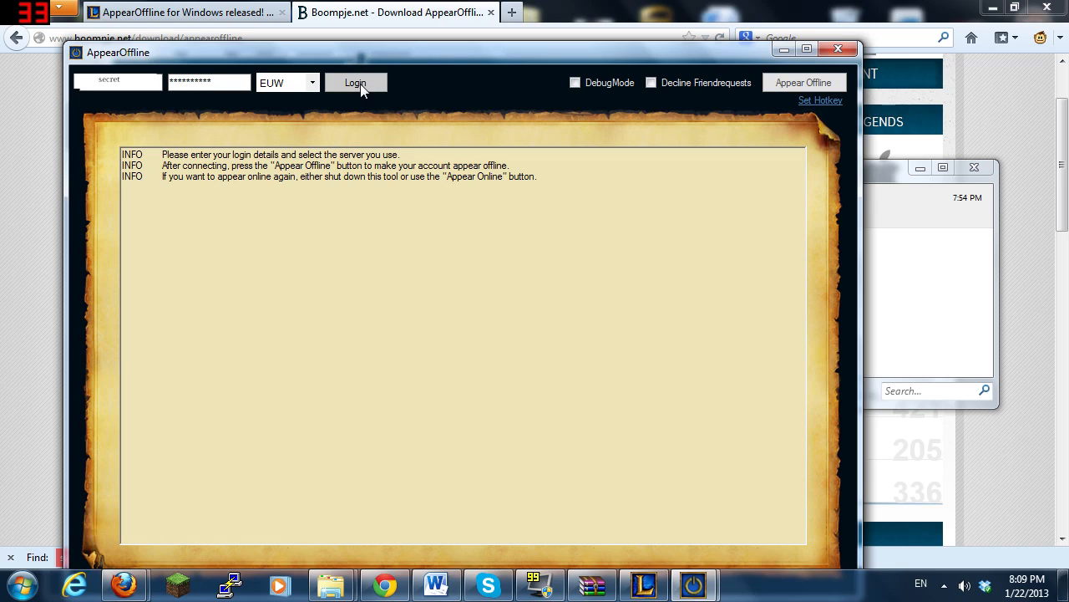
Log in, toggle Decline Friendrequests on and back off, then activate Appear Offline
{"action": "left_click", "coordinate": [356, 82]}
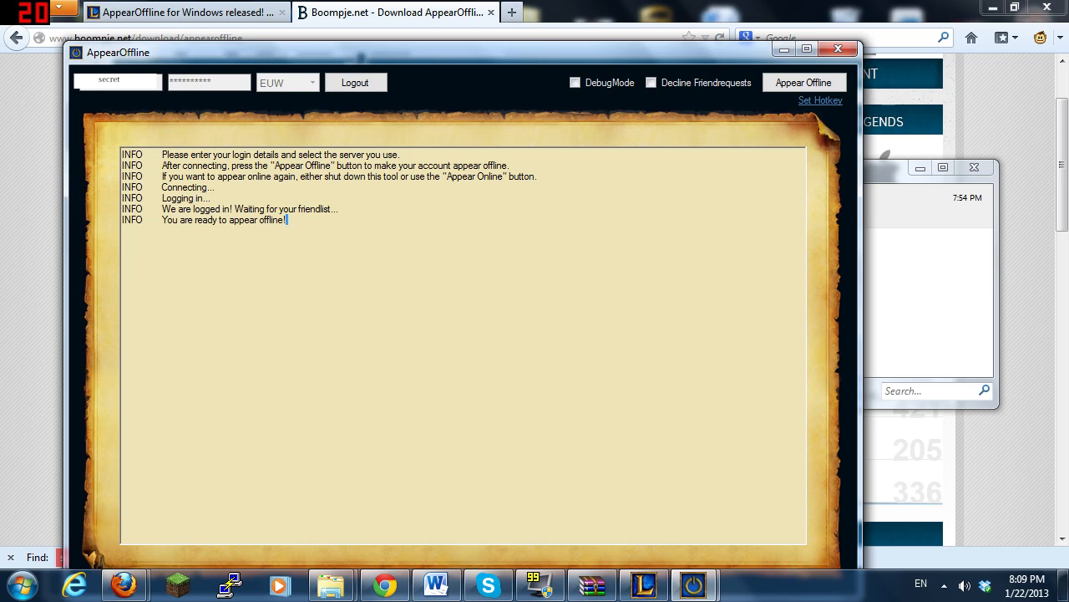
{"action": "left_click", "coordinate": [652, 82]}
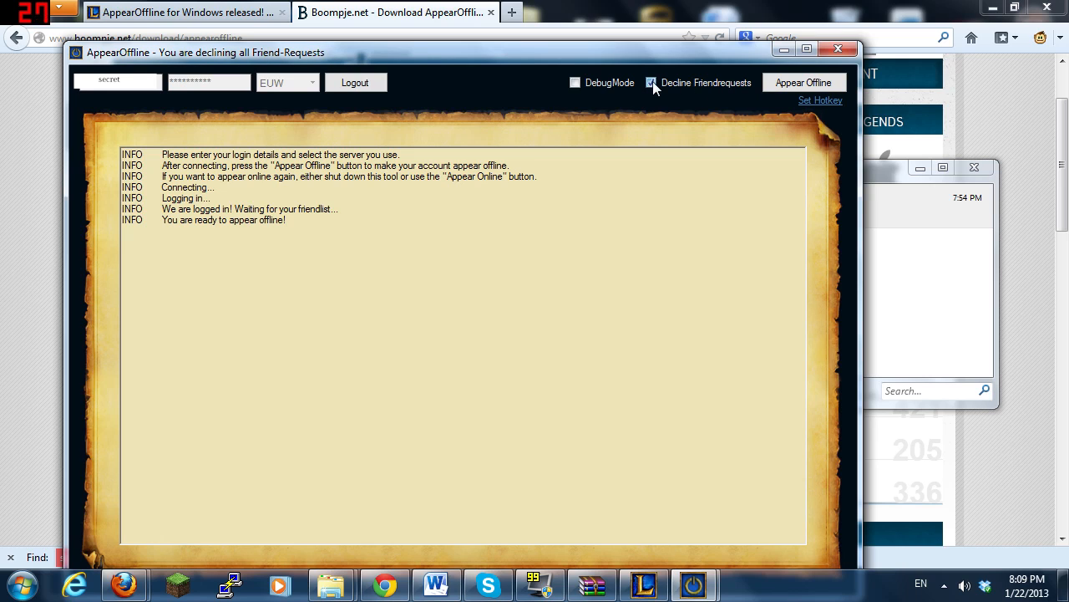
{"action": "left_click", "coordinate": [650, 82]}
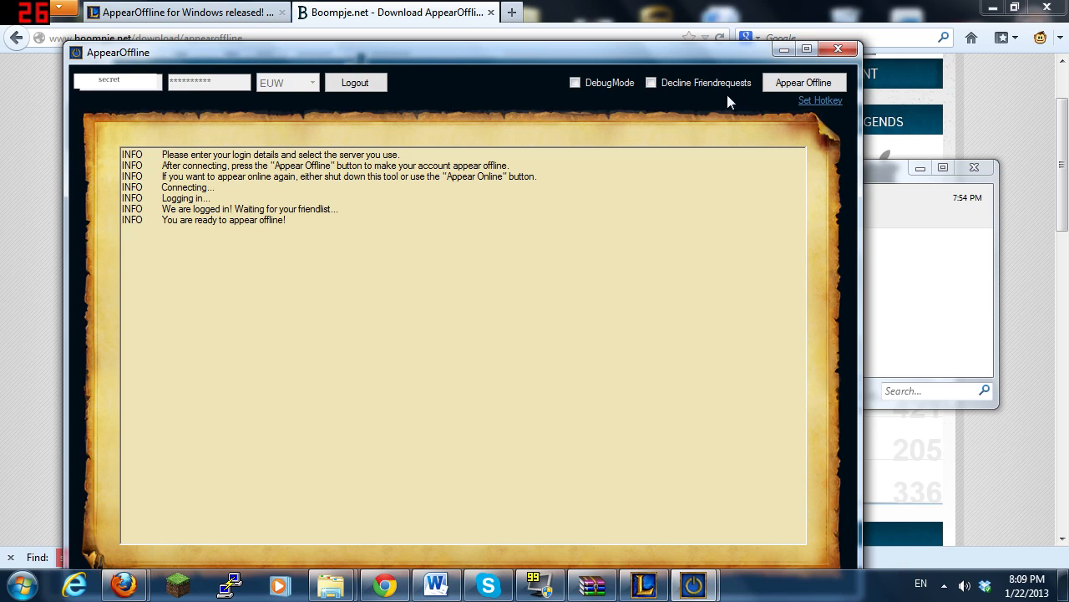
{"action": "left_click", "coordinate": [803, 81]}
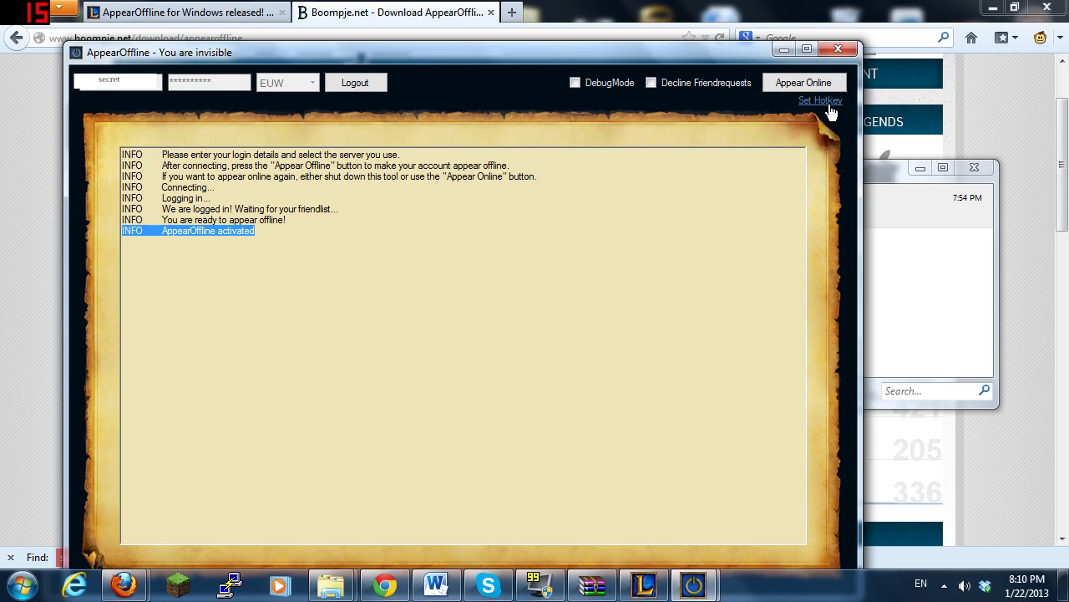
{"action": "mouse_move", "coordinate": [977, 121]}
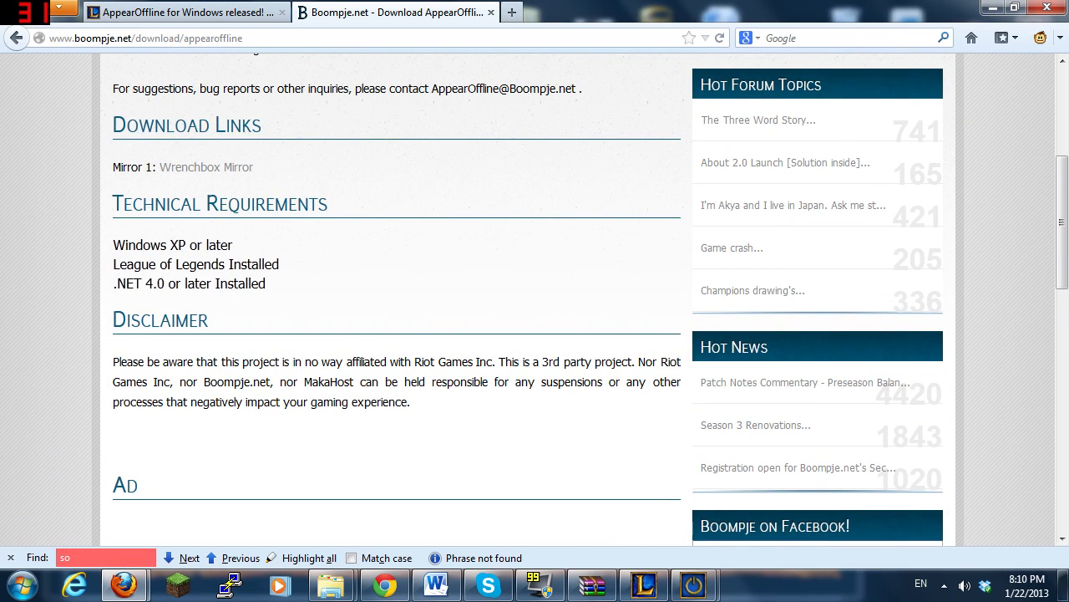
Highlight part of the Riot Games disclaimer, deselect it, and scroll back to the page top
{"action": "left_click_drag", "start_coordinate": [113, 362], "coordinate": [290, 362]}
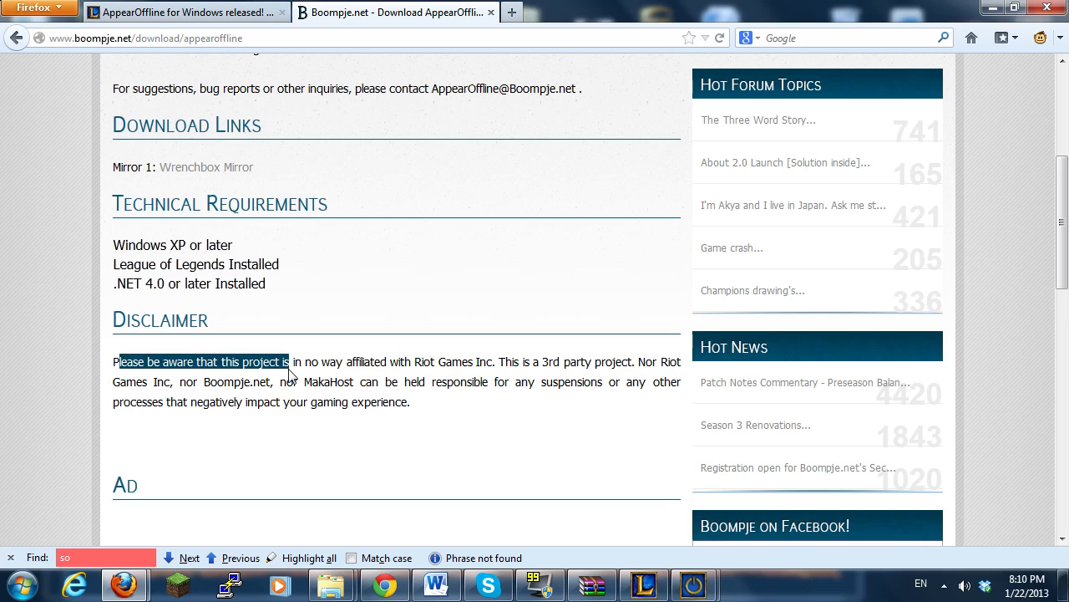
{"action": "left_click", "coordinate": [263, 347]}
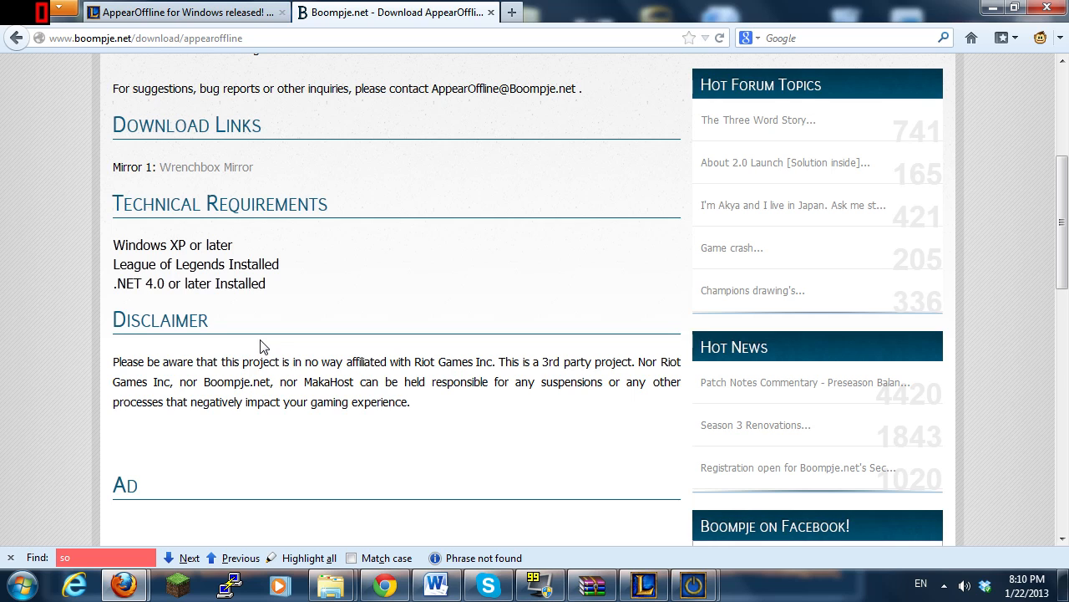
{"action": "scroll", "scroll_direction": "up", "scroll_amount": 3}
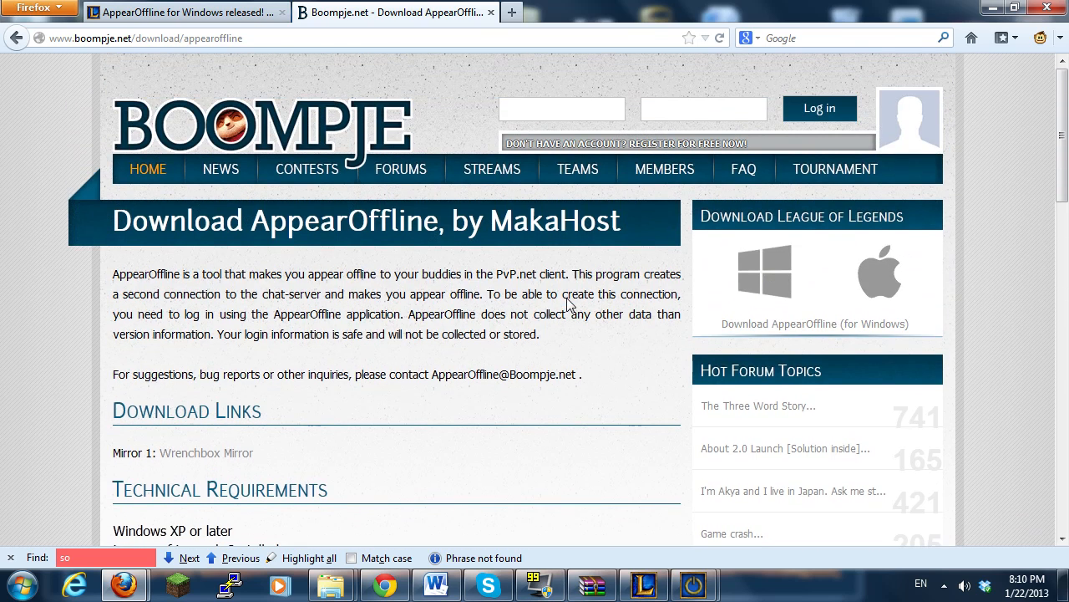